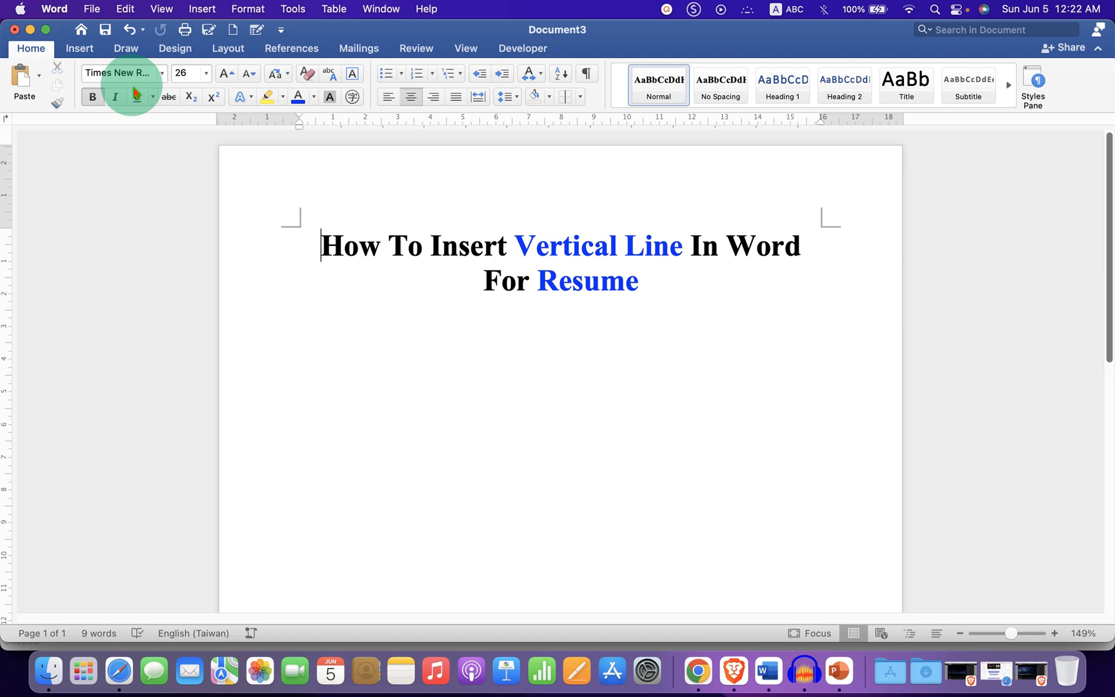
Draw a straight vertical line shape from the Insert ribbon below the centred title
{"action": "left_click", "coordinate": [79, 48]}
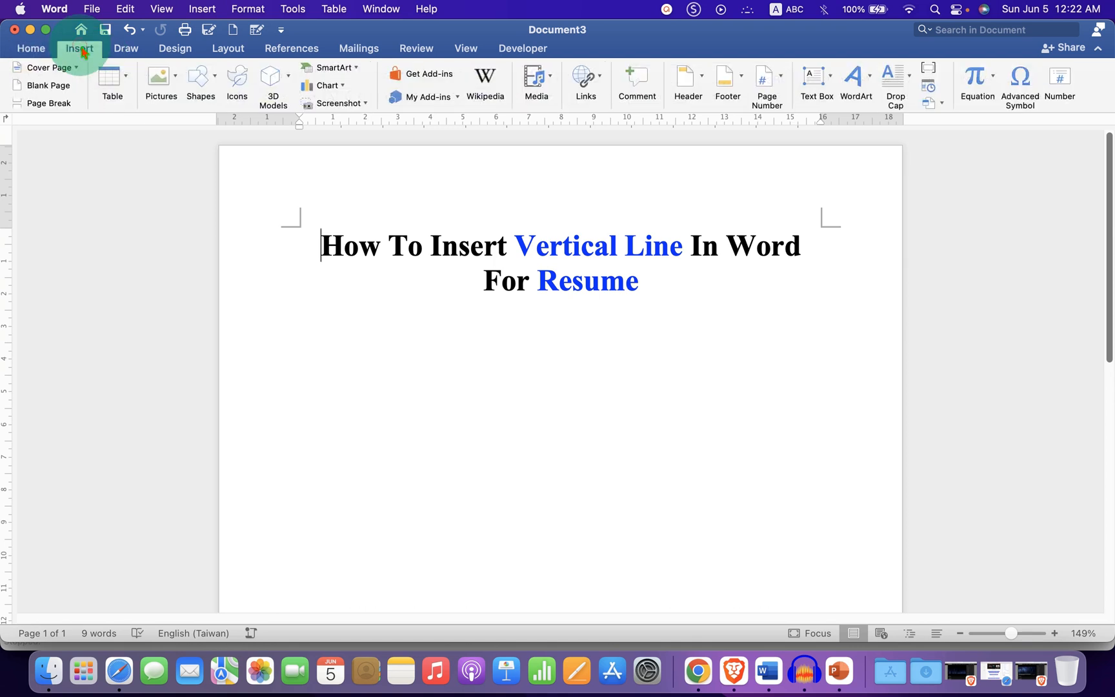
{"action": "left_click", "coordinate": [200, 84]}
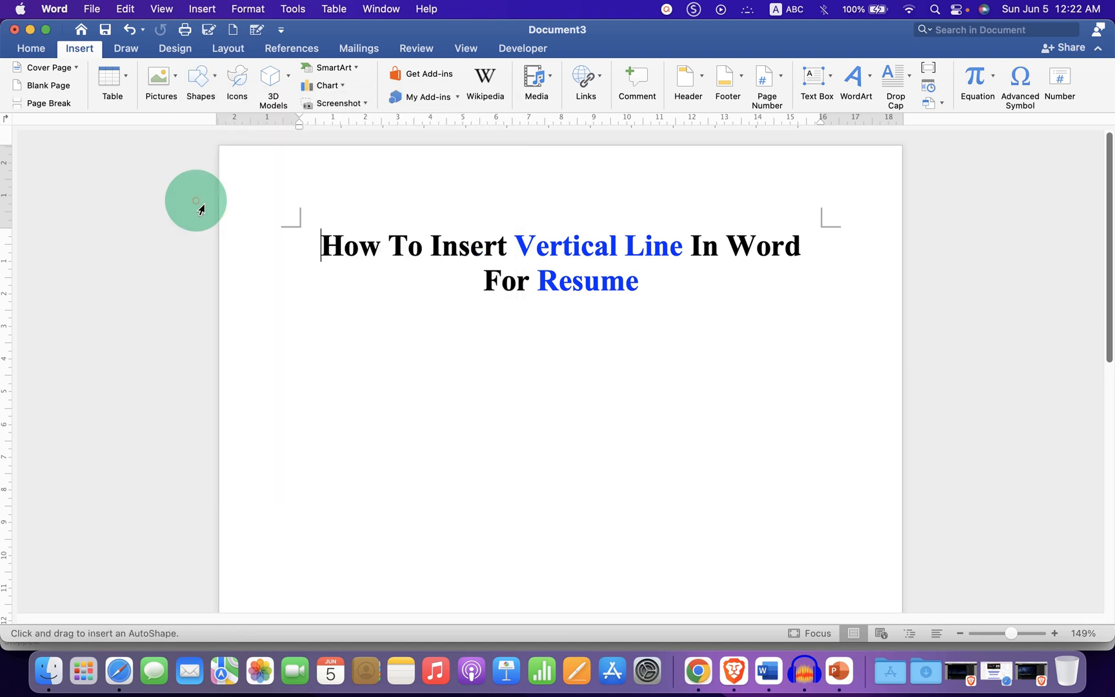
{"action": "mouse_move", "coordinate": [563, 339]}
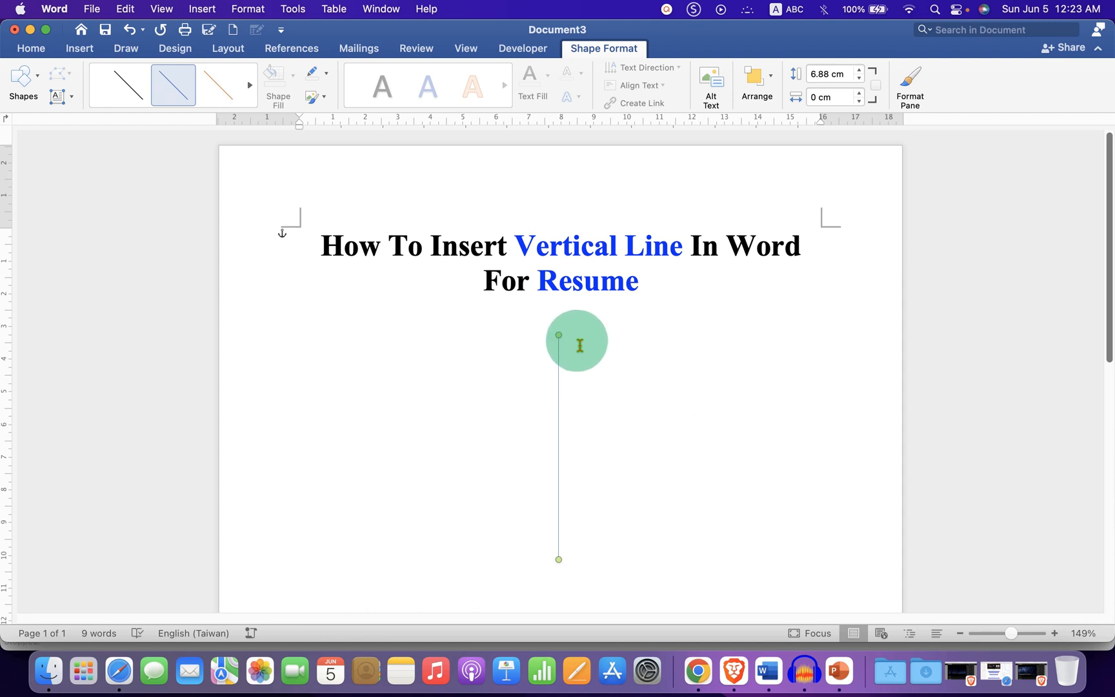
Bring up the line's Format Shape pane from its shortcut menu
{"action": "right_click", "coordinate": [561, 335]}
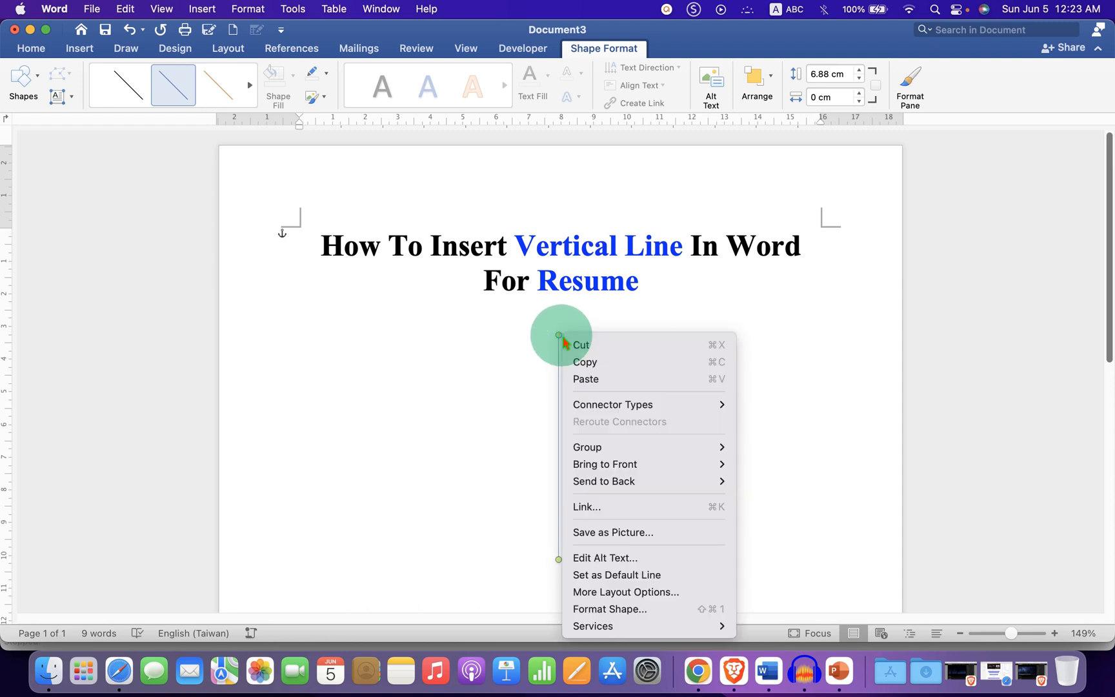
{"action": "mouse_move", "coordinate": [609, 610]}
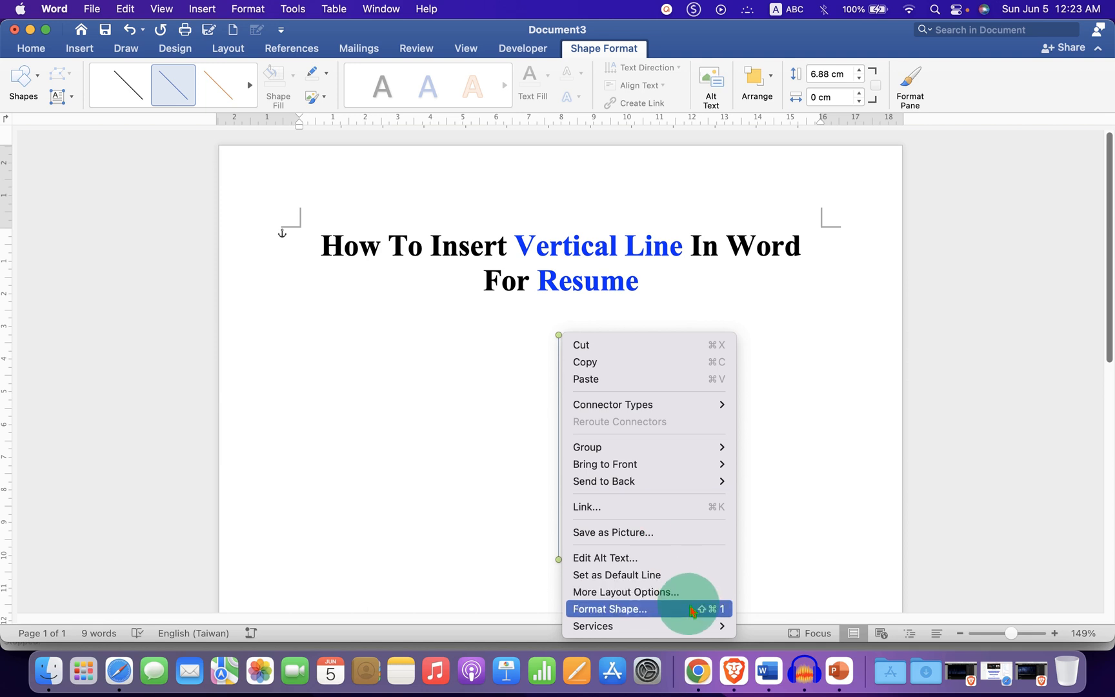
{"action": "left_click", "coordinate": [611, 609]}
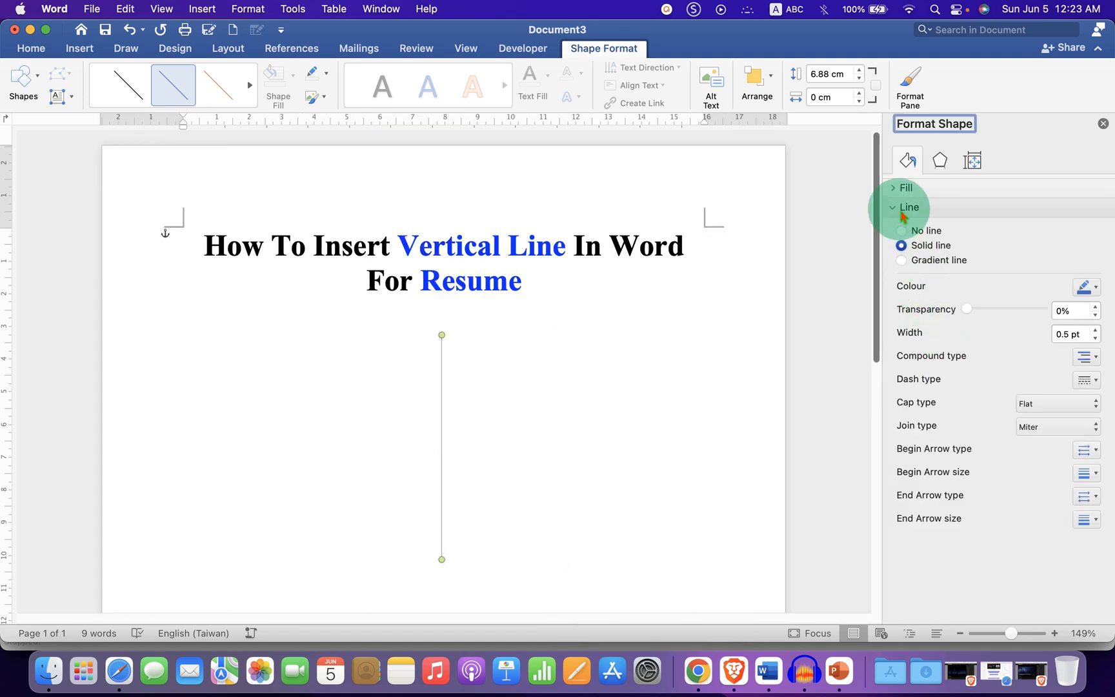
Set the line width to 5 pt and browse the dash-type patterns
{"action": "left_click", "coordinate": [1085, 287]}
{"action": "type", "text": "5"}
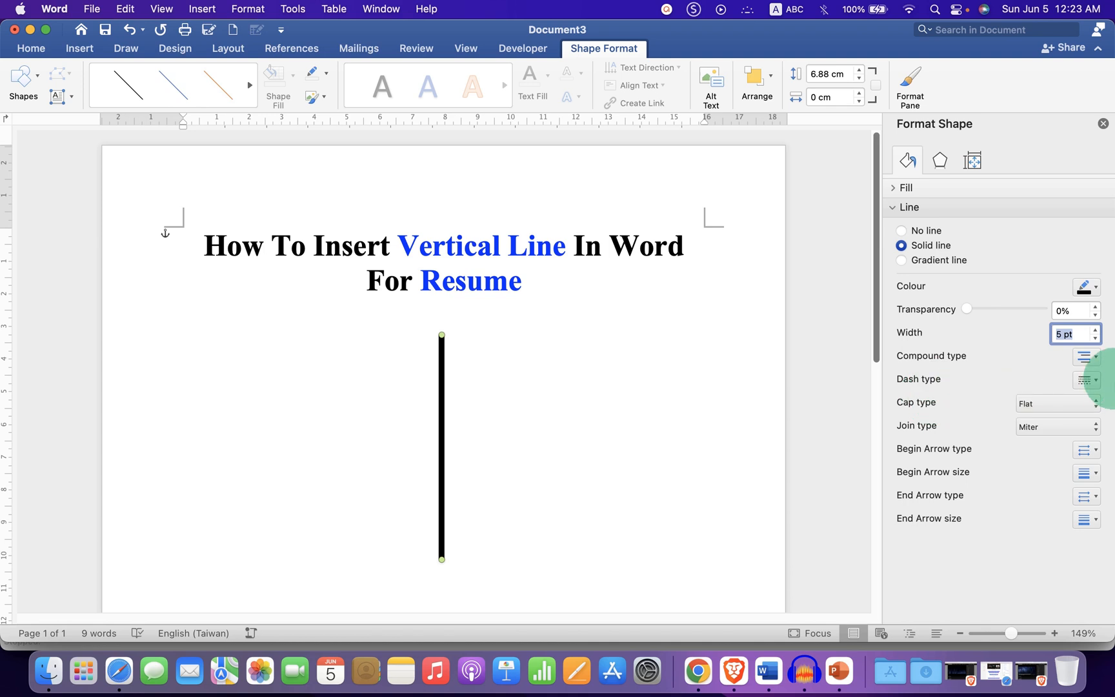
{"action": "left_click", "coordinate": [1086, 380]}
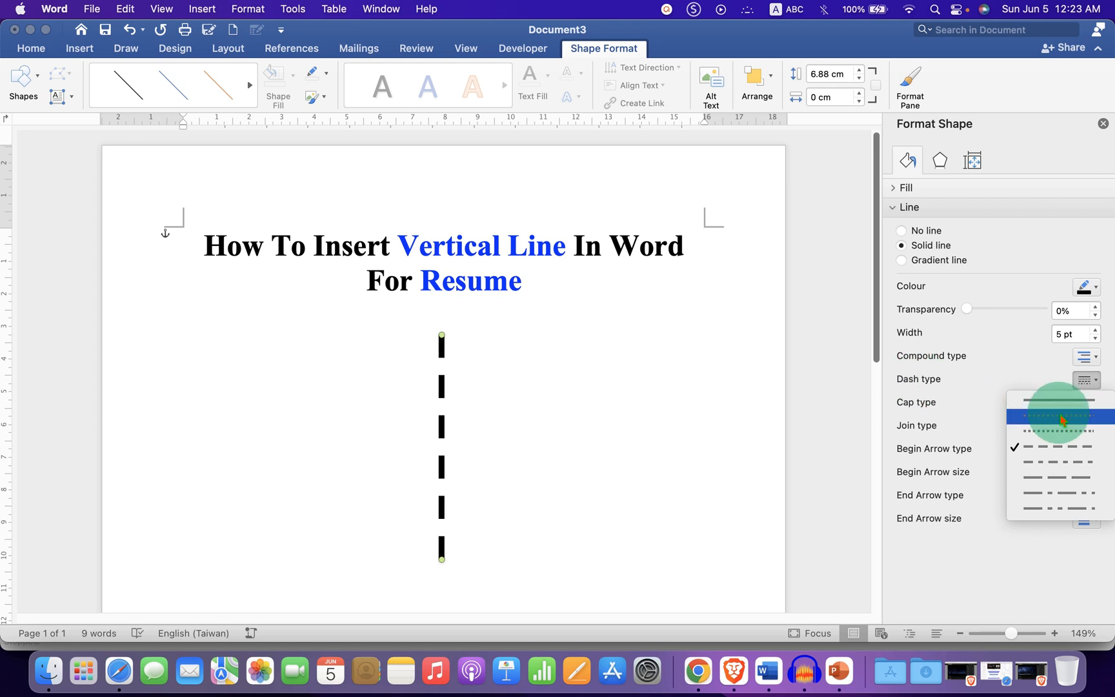
{"action": "left_click", "coordinate": [1056, 417]}
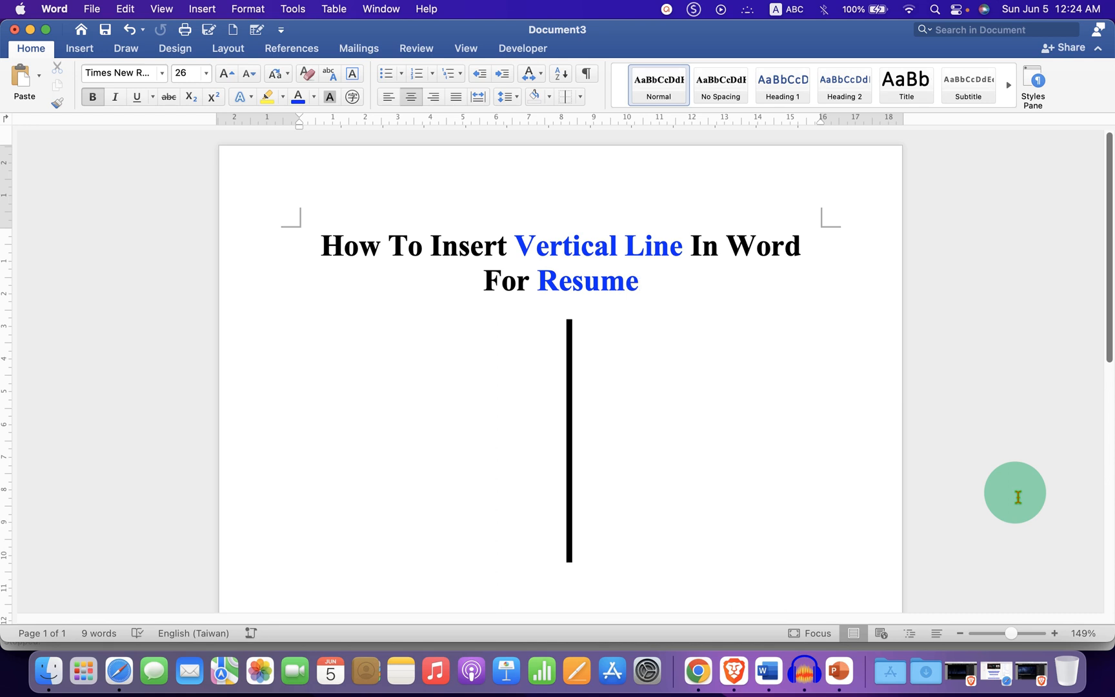
{"action": "left_click", "coordinate": [638, 280]}
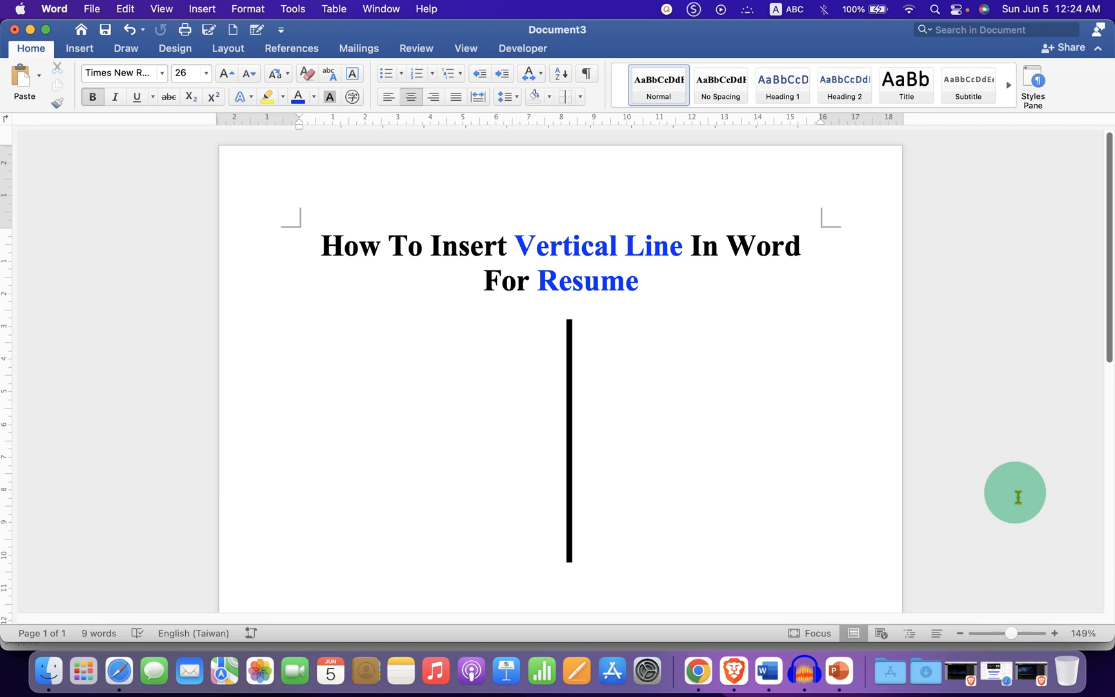
{"action": "left_click", "coordinate": [638, 280]}
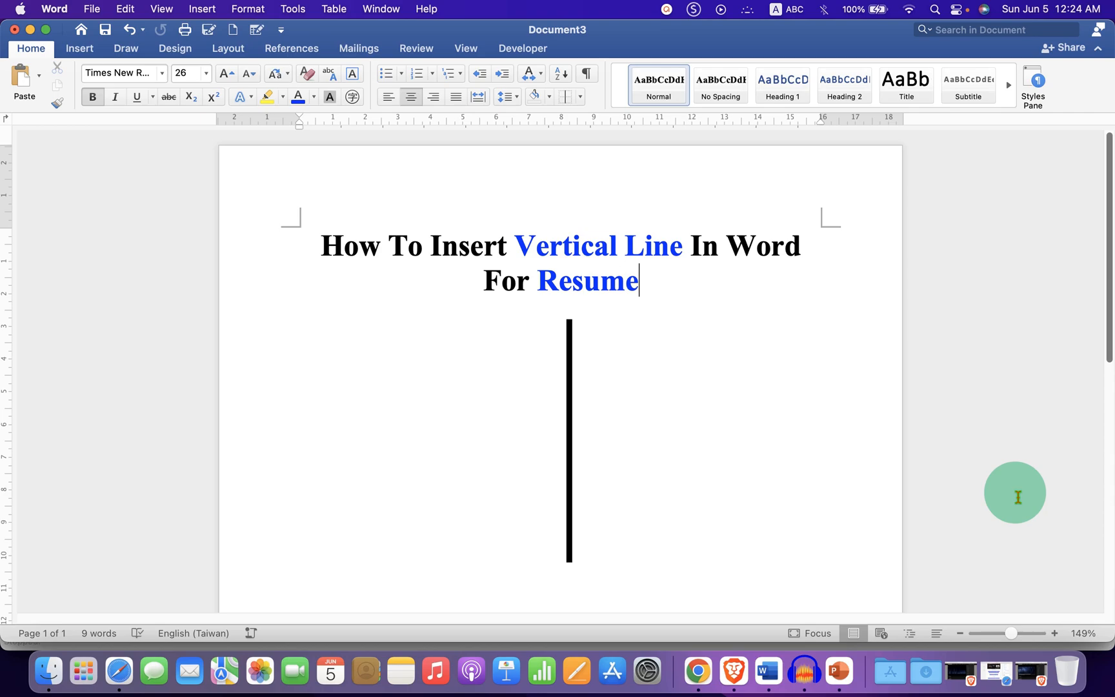